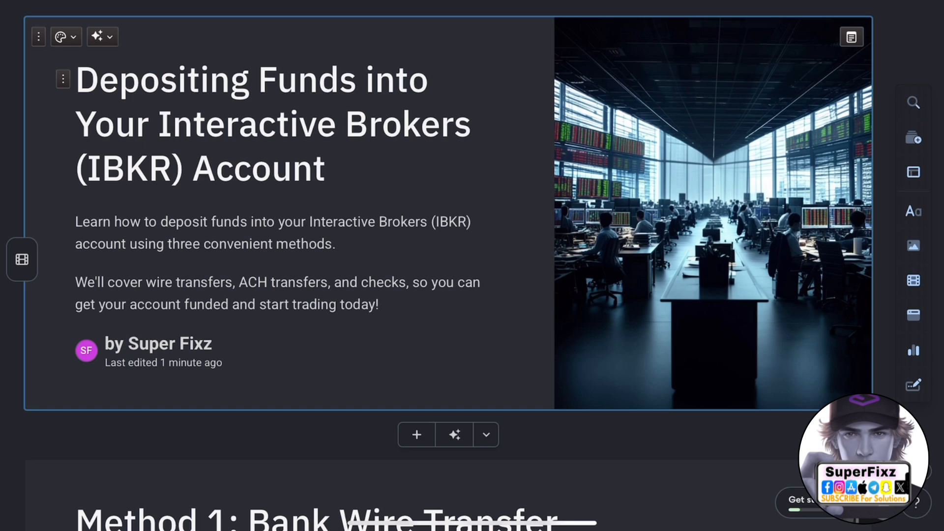
scroll("down", 3)
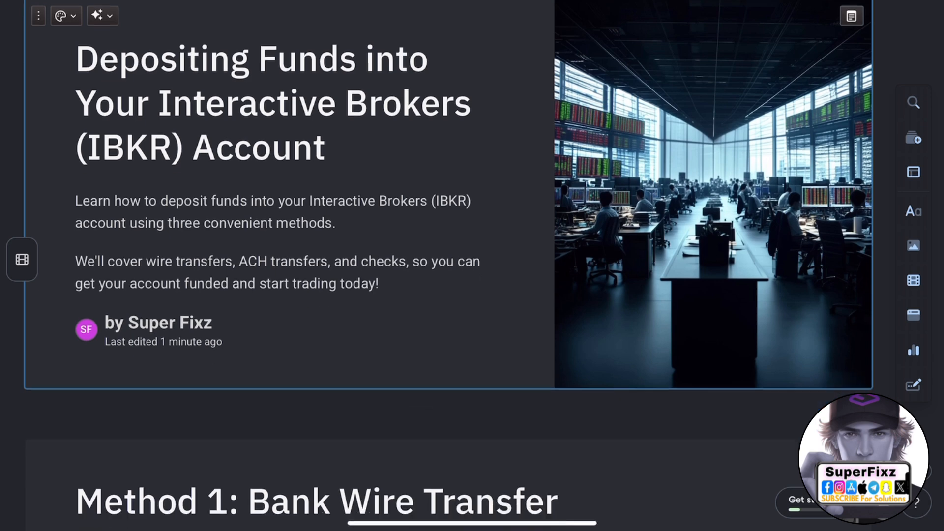
scroll("down", 3)
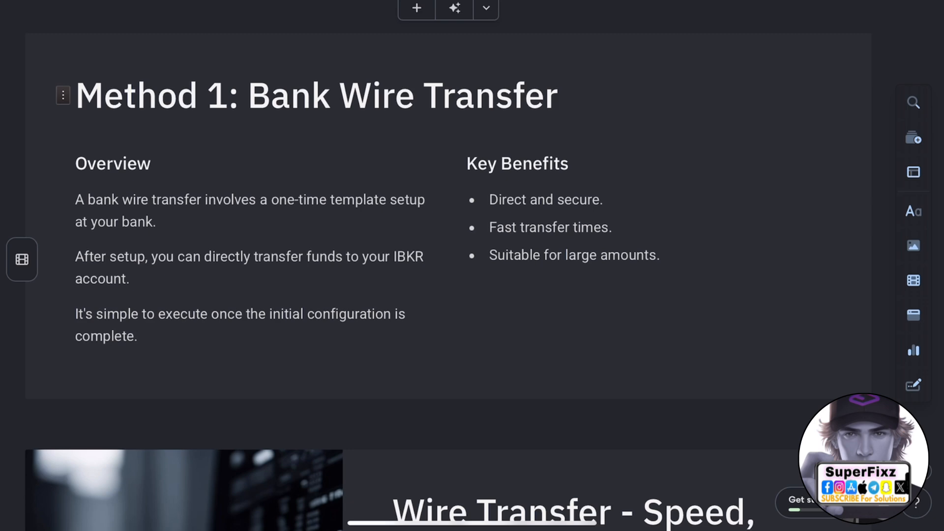
scroll("down", 3)
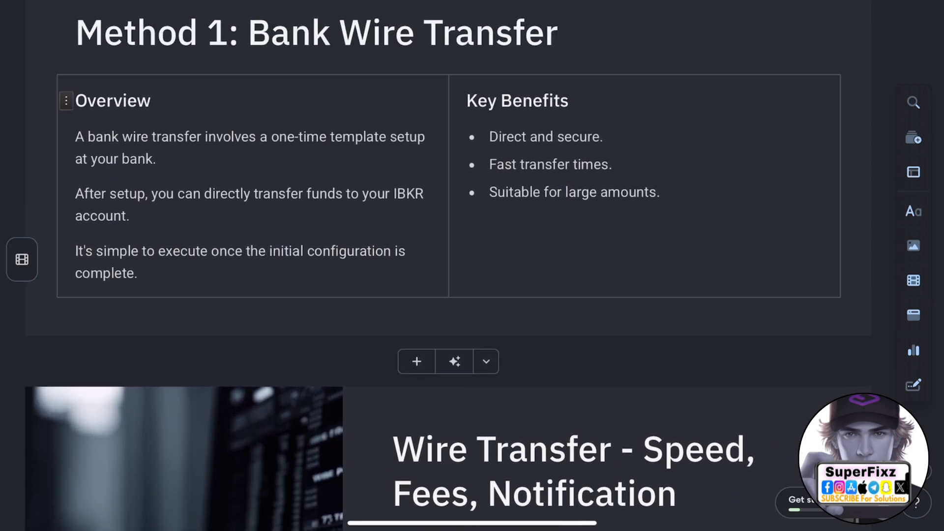
scroll("down", 3)
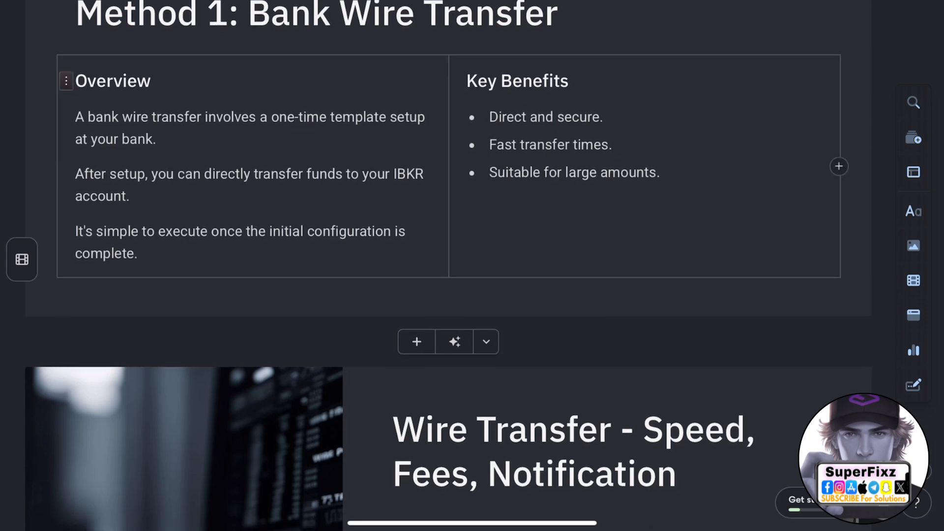
scroll("down", 3)
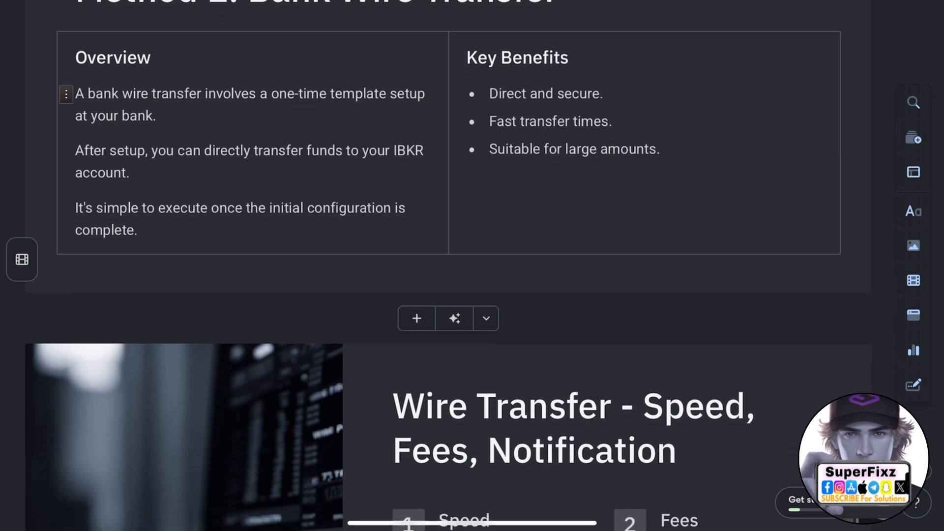
scroll("down", 3)
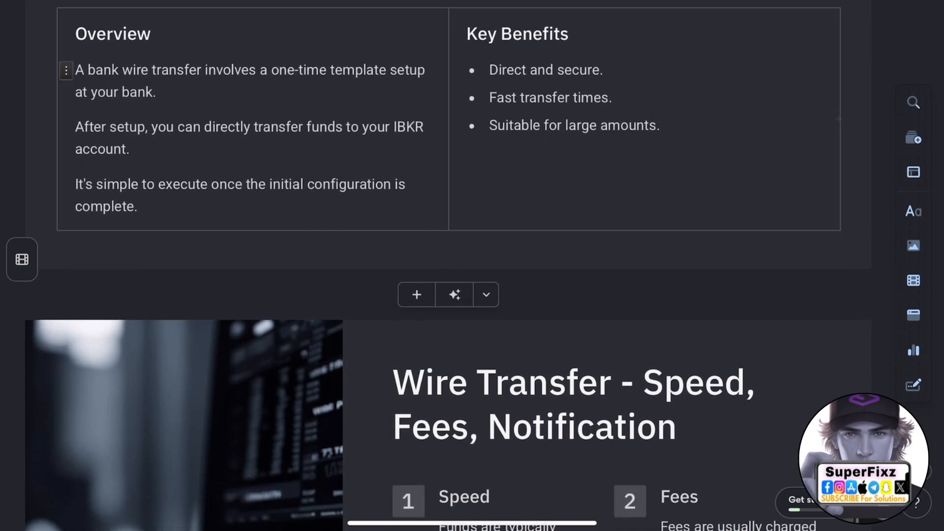
scroll("down", 3)
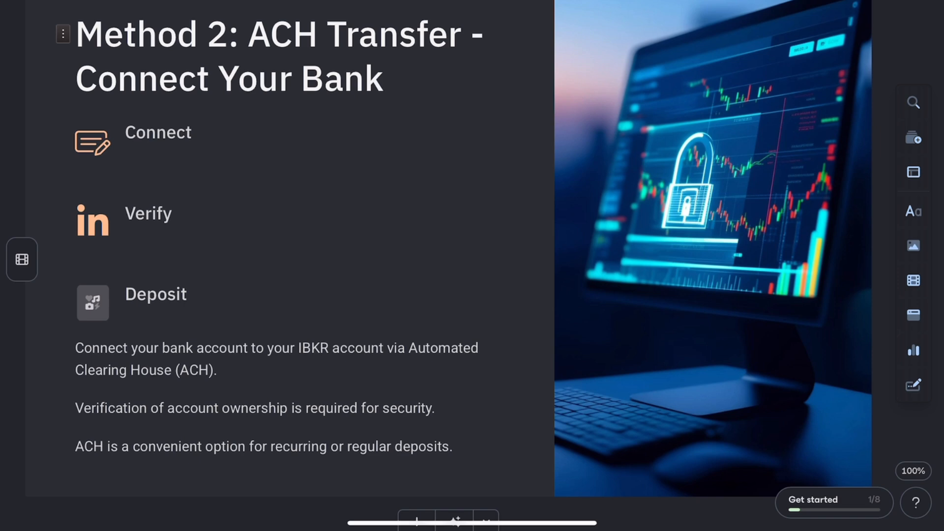
scroll("down", 3)
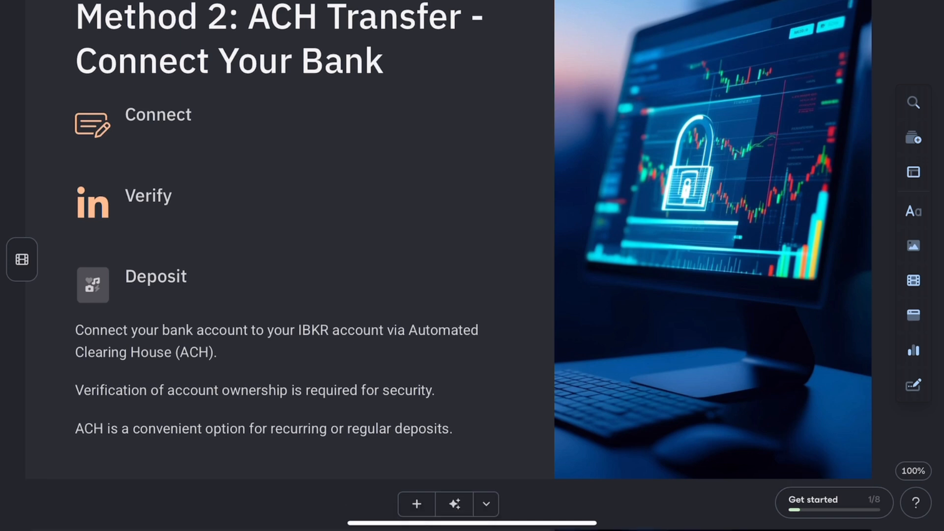
scroll("down", 3)
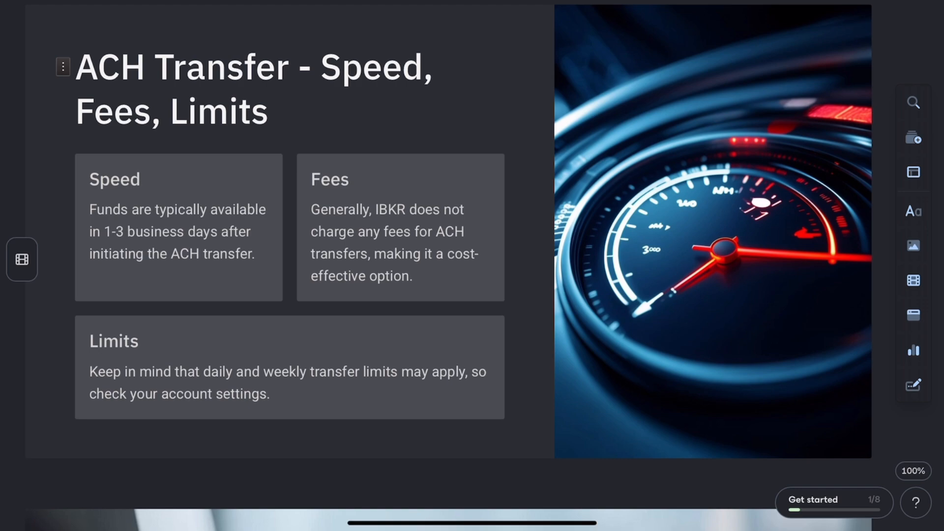
scroll("down", 3)
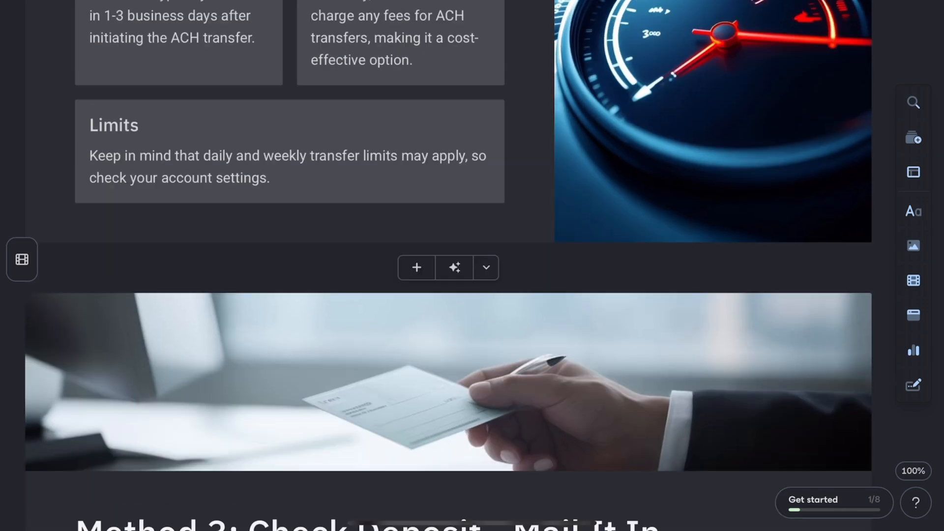
scroll("down", 3)
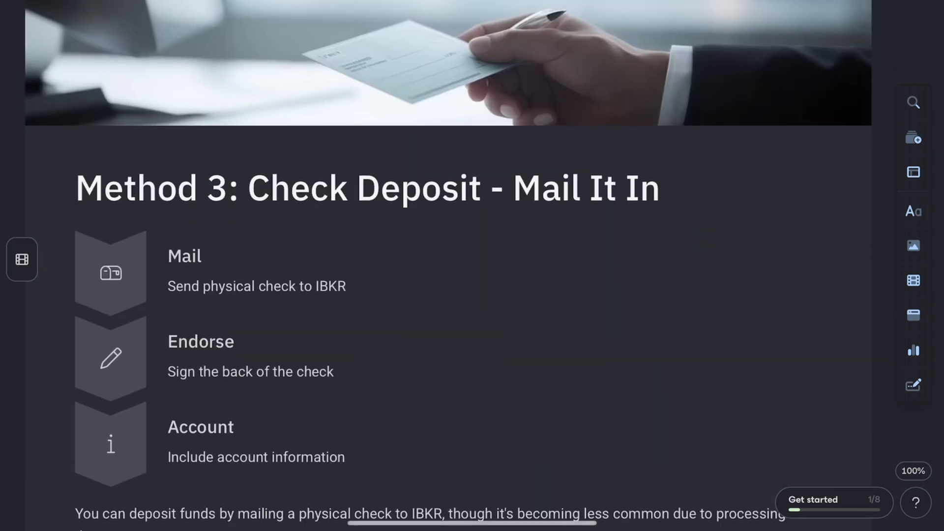
scroll("down", 3)
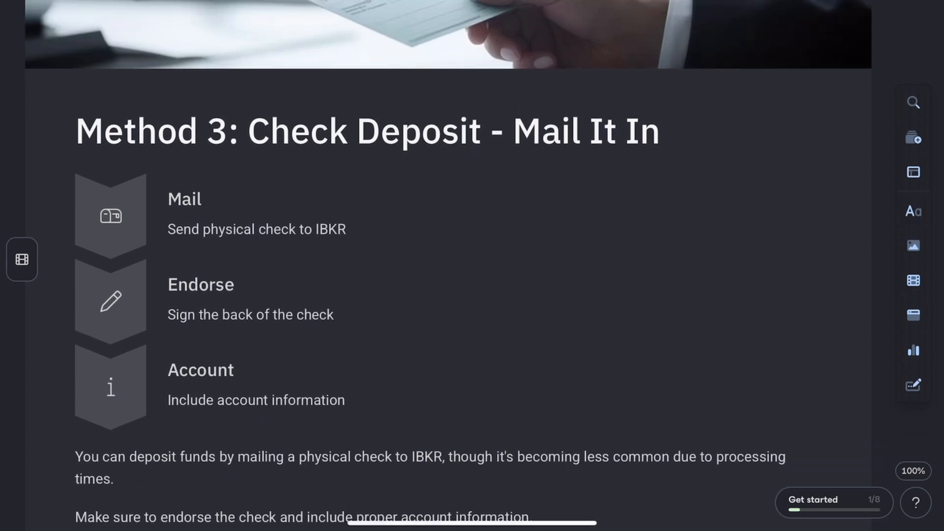
scroll("up", 3)
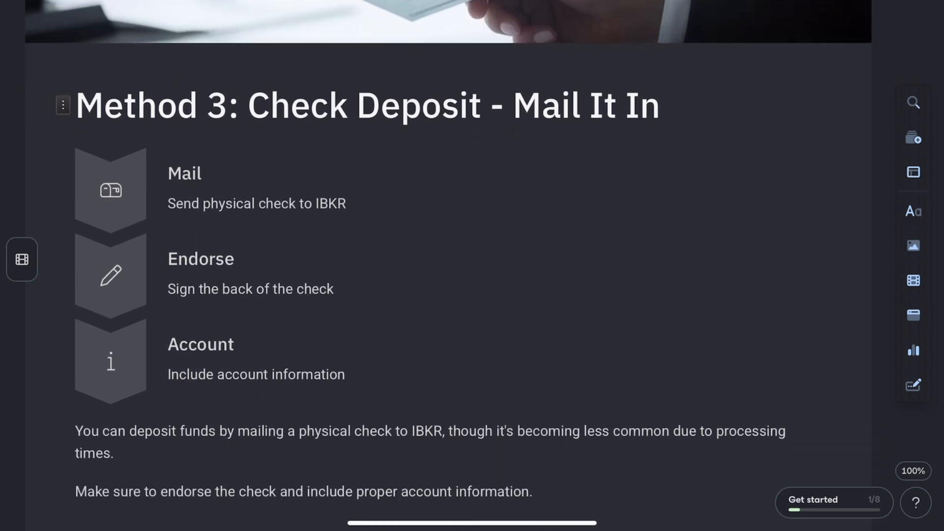
scroll("down", 3)
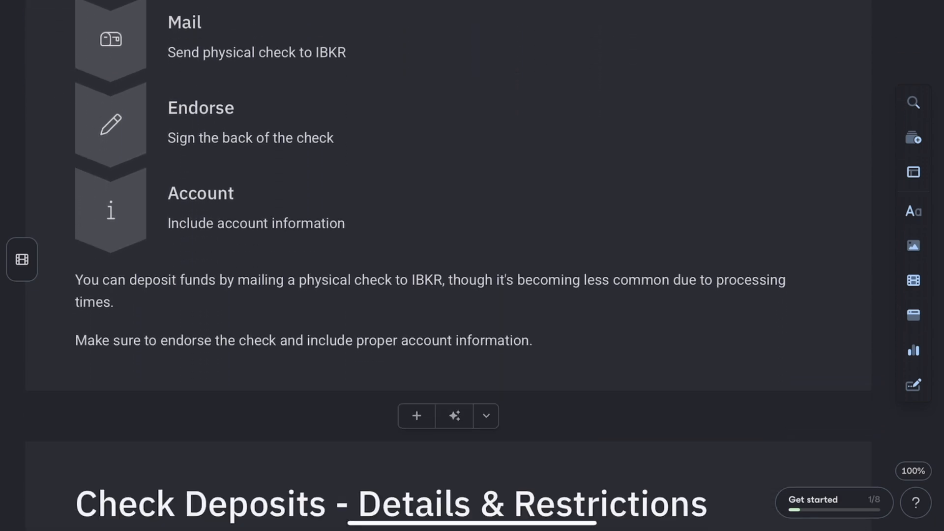
scroll("up", 3)
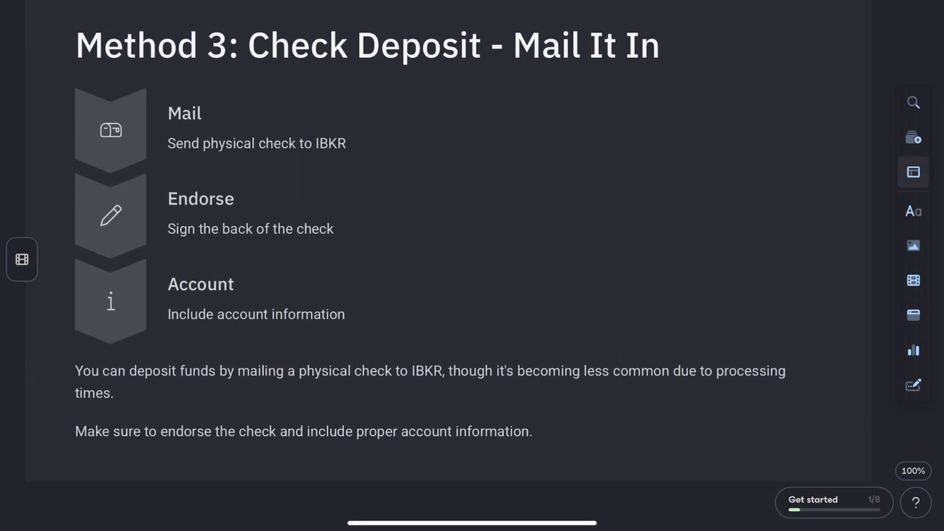
scroll("down", 3)
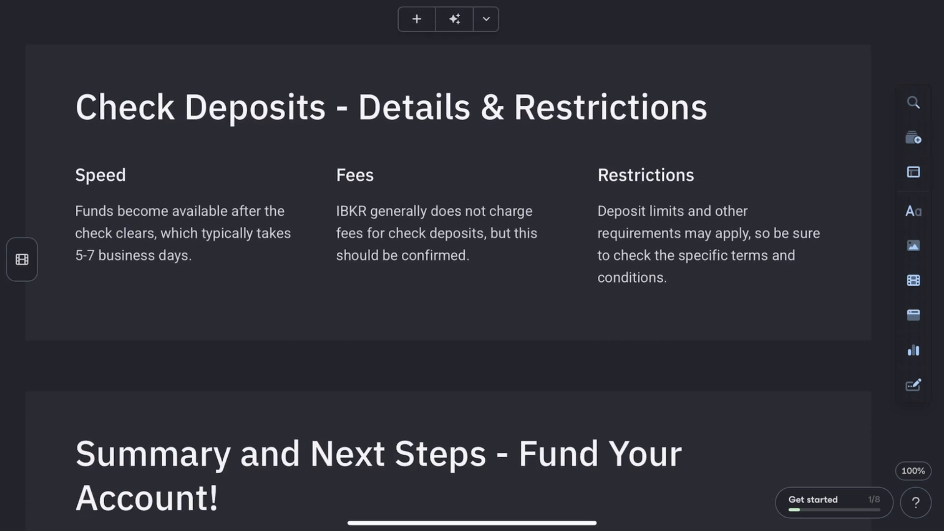
scroll("down", 3)
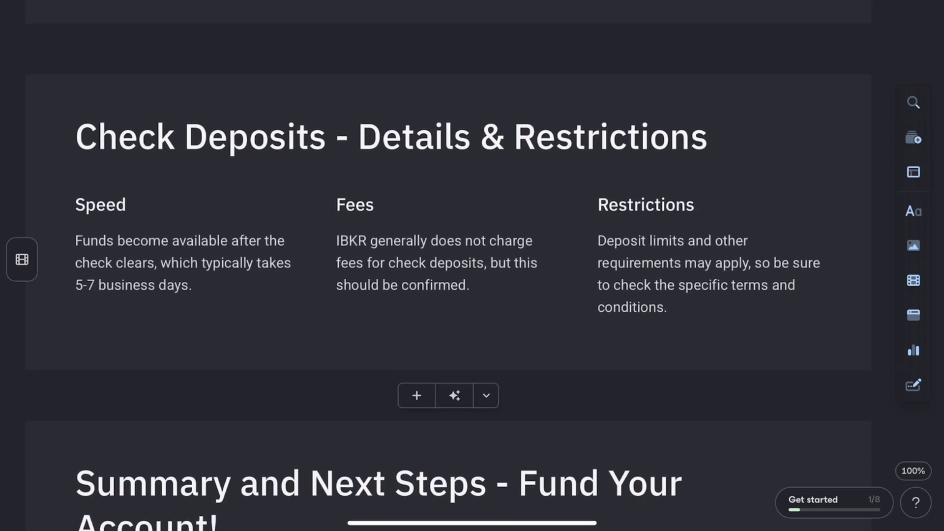
scroll("down", 3)
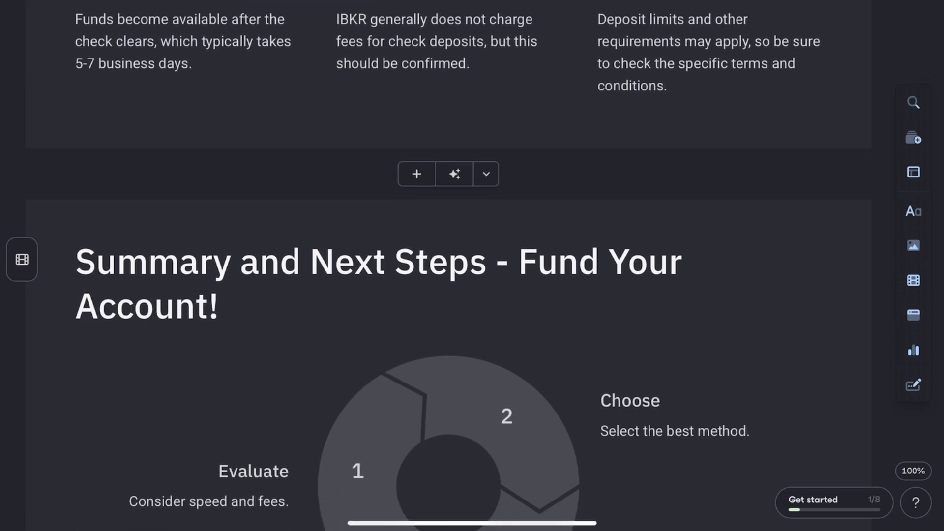
scroll("down", 3)
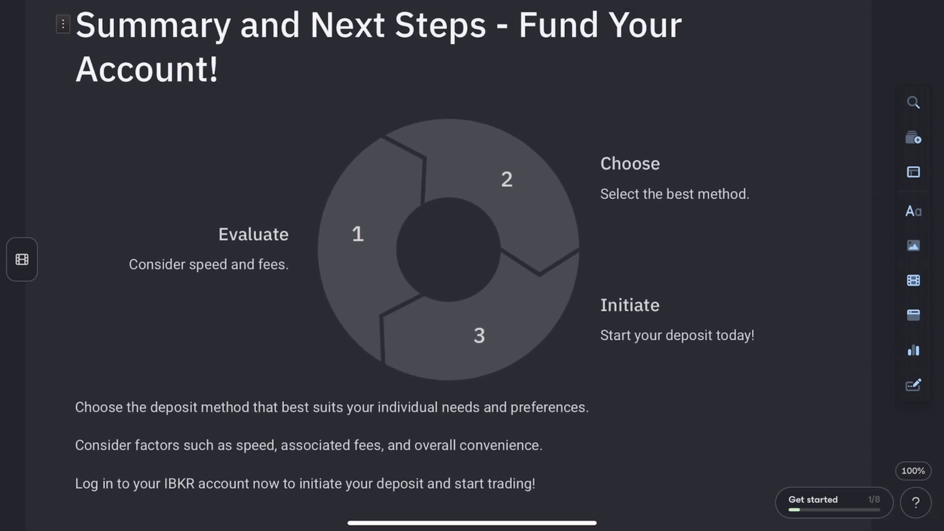